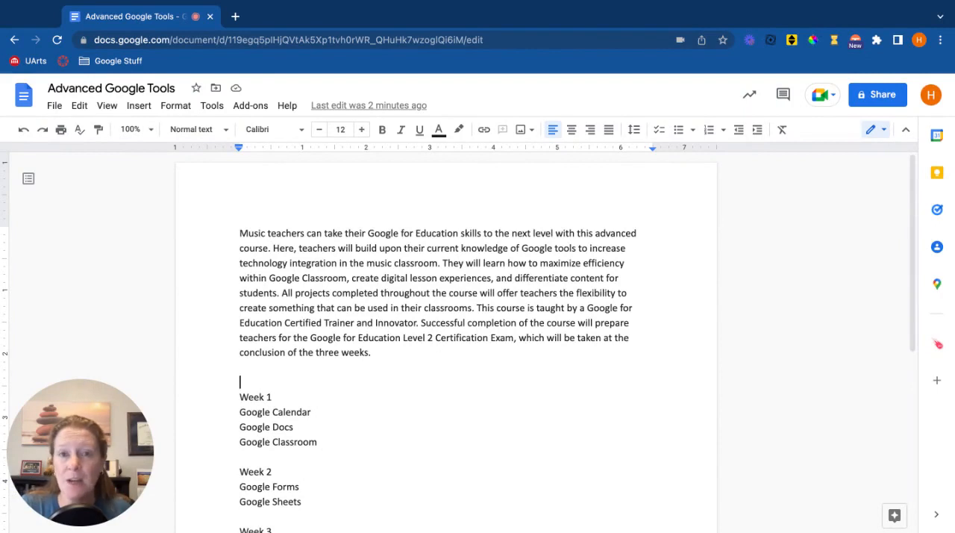
mouse_move(737, 58)
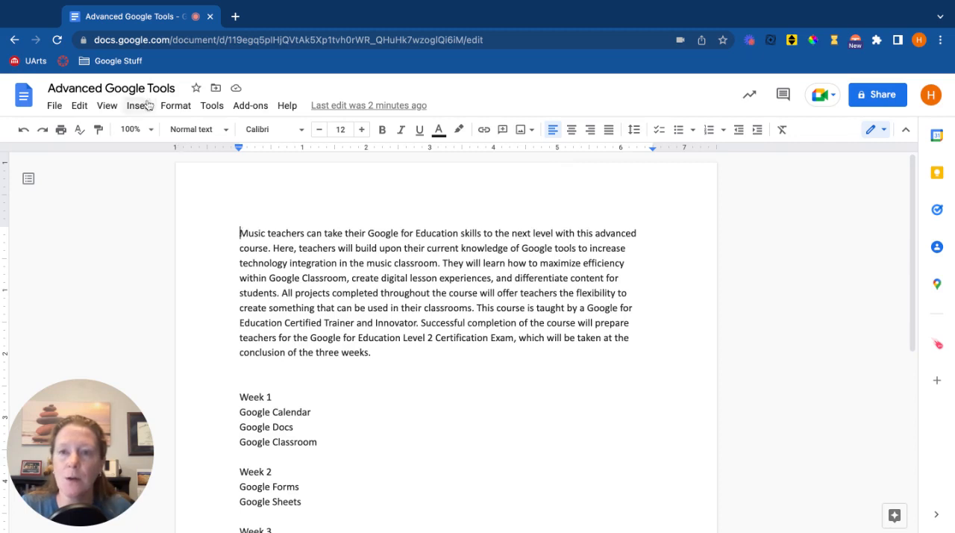
Choose Insert > Image > Drive to browse Google Drive for the dog photo.
click(137, 104)
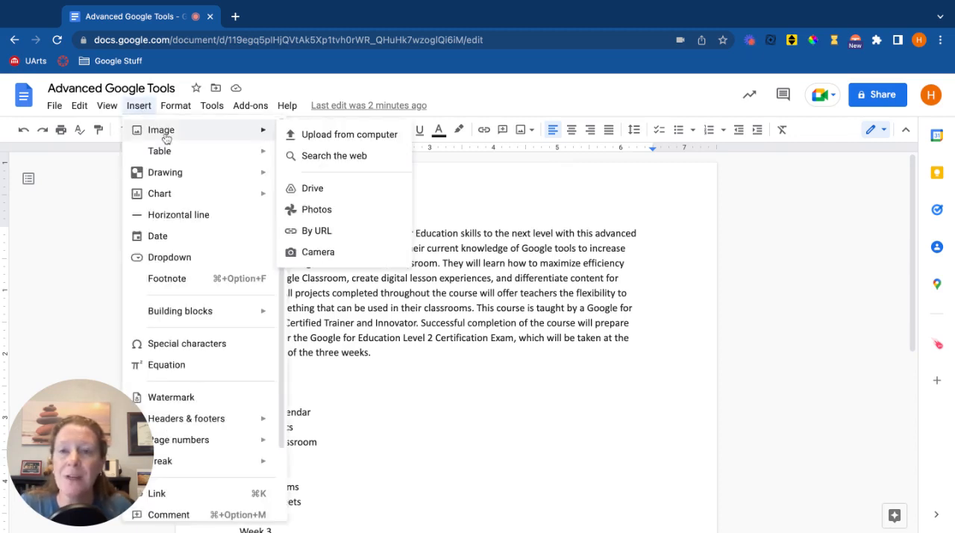
mouse_move(349, 134)
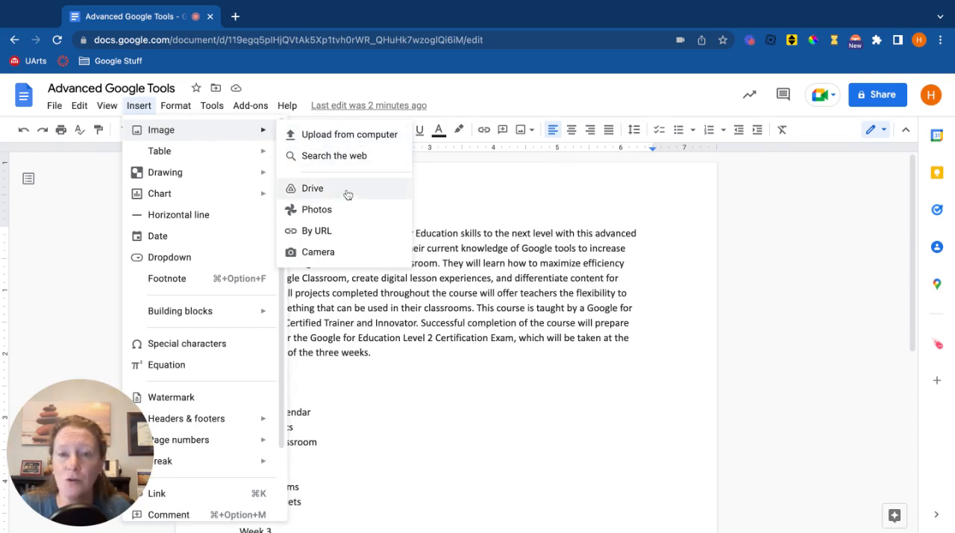
mouse_move(355, 191)
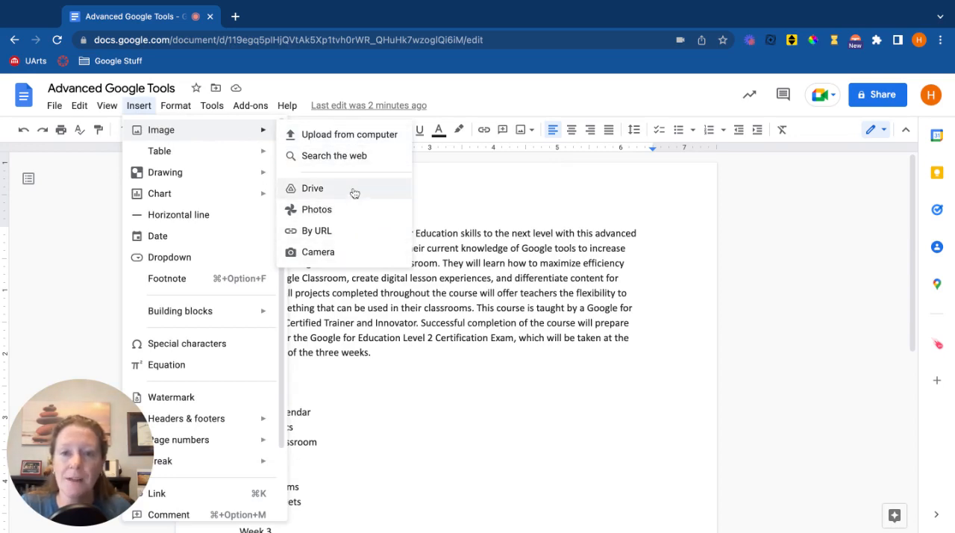
click(312, 188)
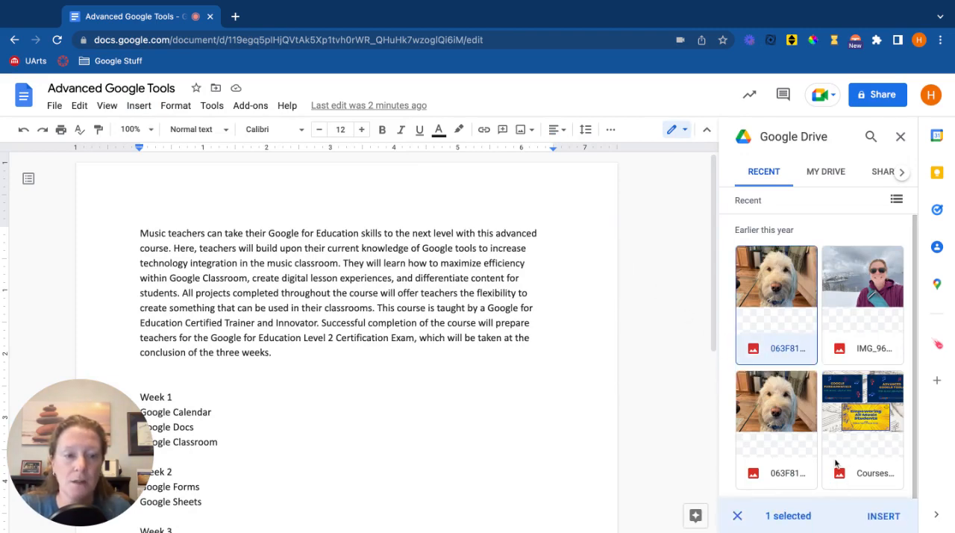
Insert the chosen dog photo at the top and select it for resizing.
click(884, 516)
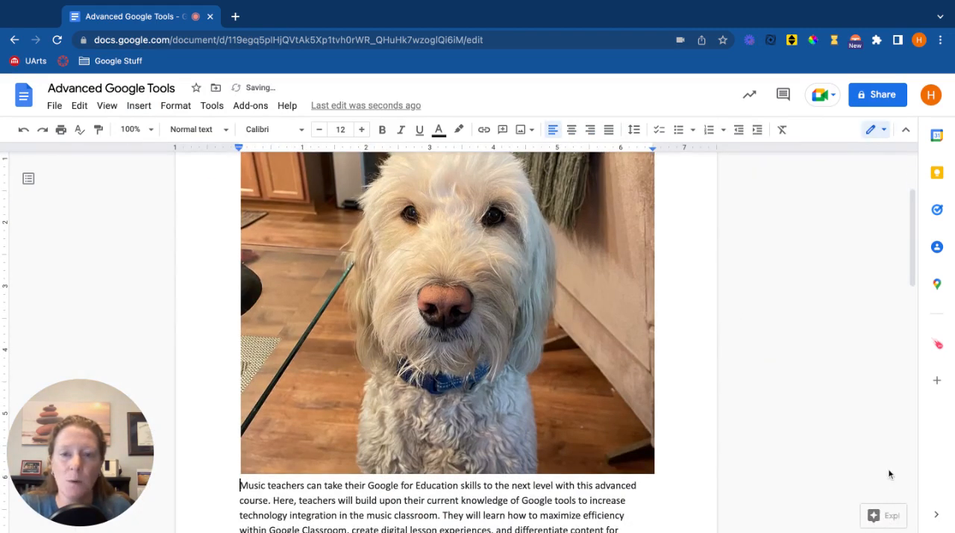
click(446, 313)
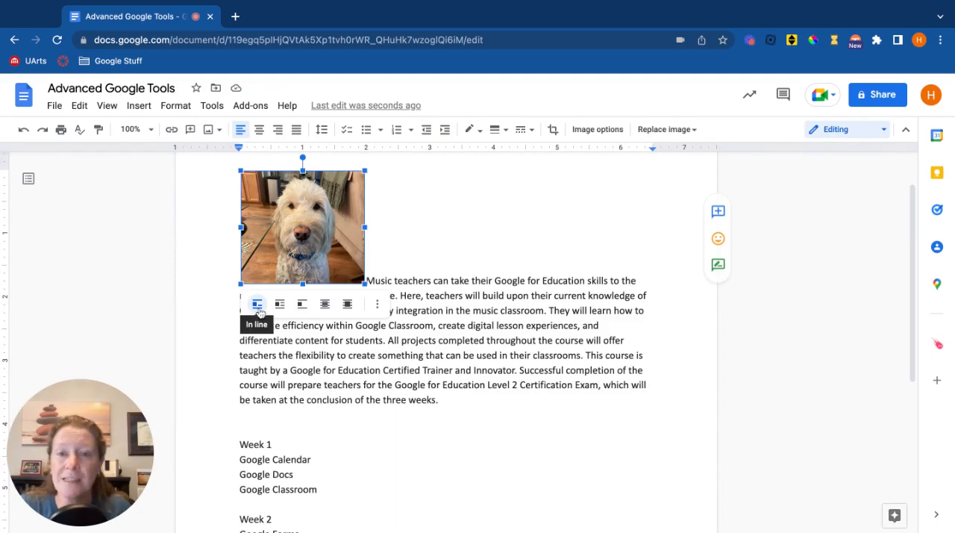
click(418, 280)
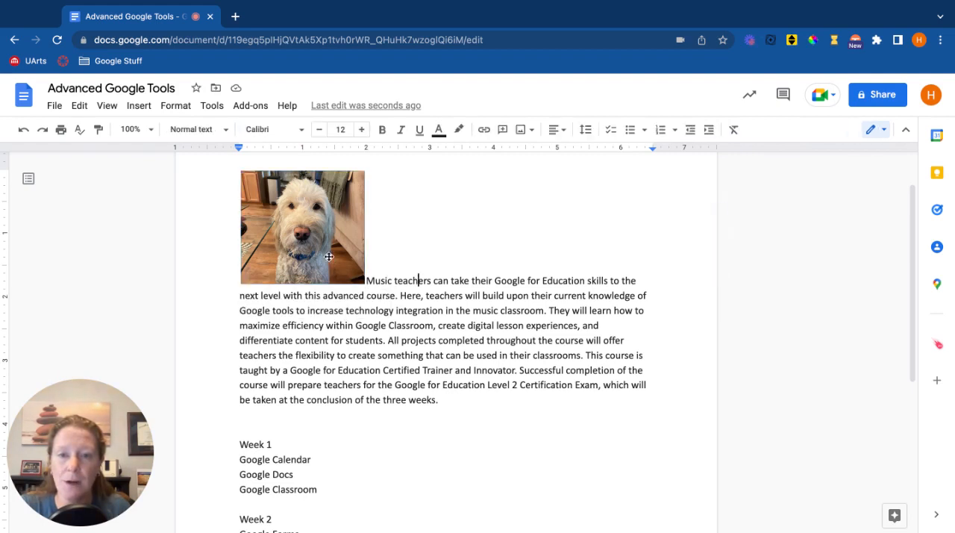
click(301, 227)
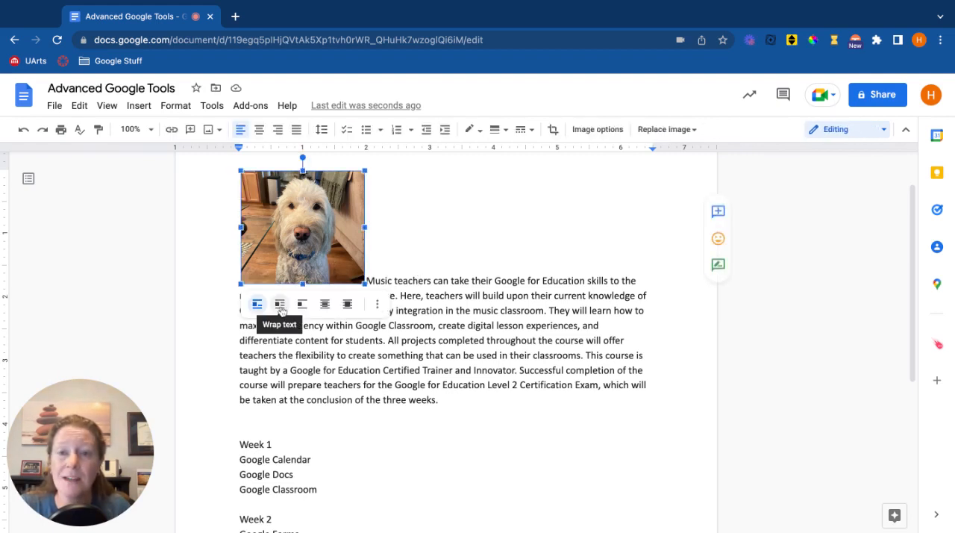
click(280, 303)
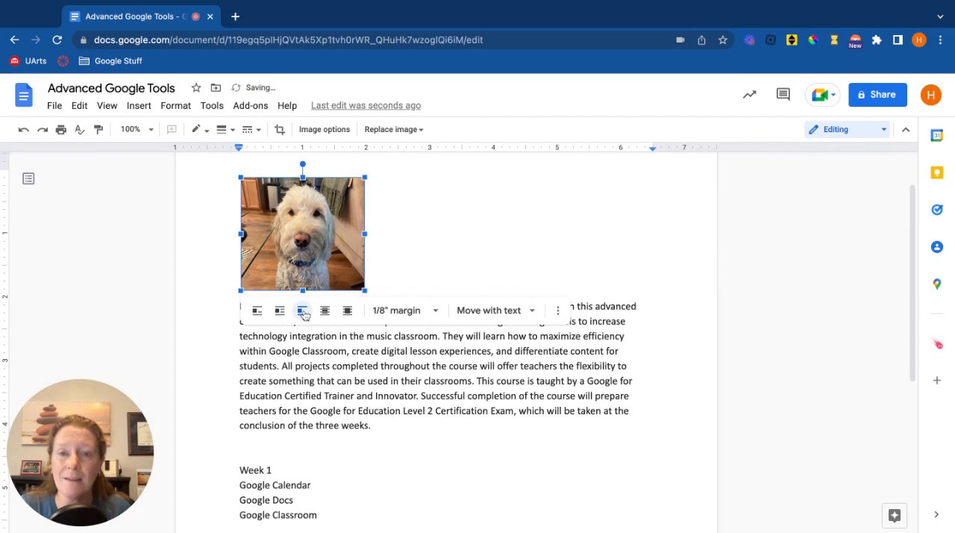
click(388, 396)
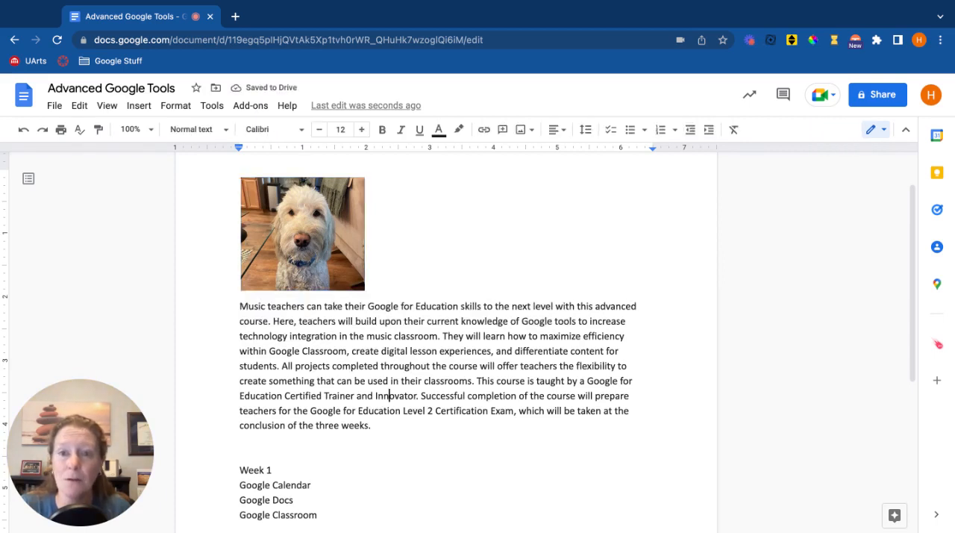
click(301, 233)
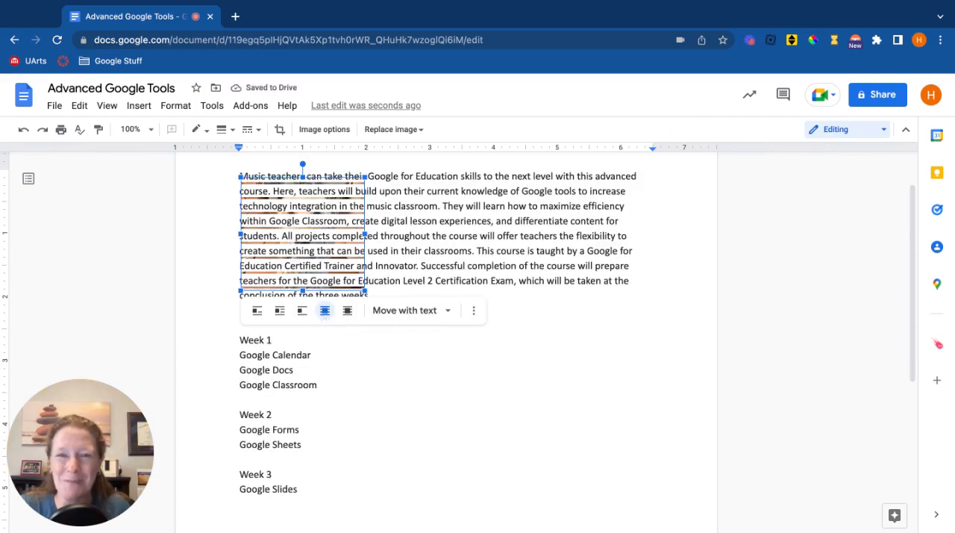
click(346, 311)
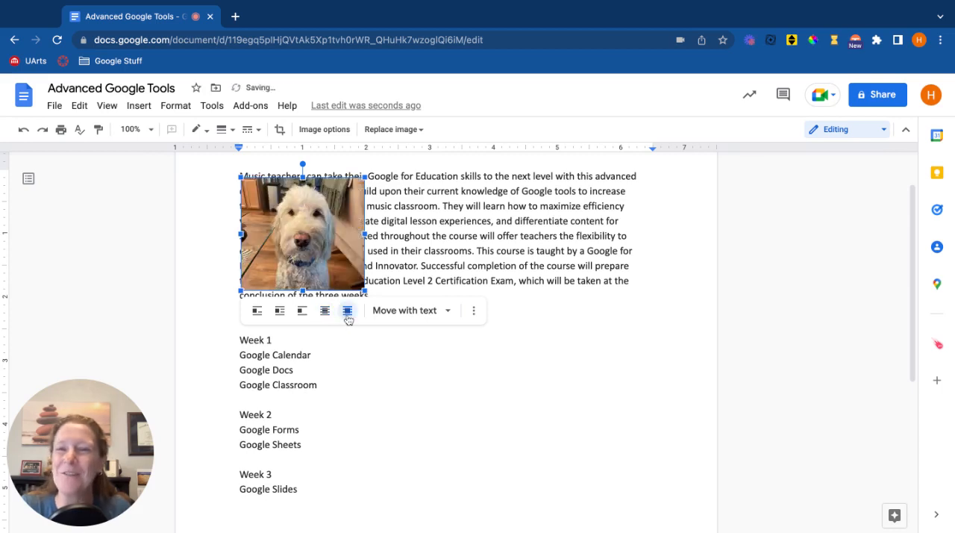
mouse_move(257, 311)
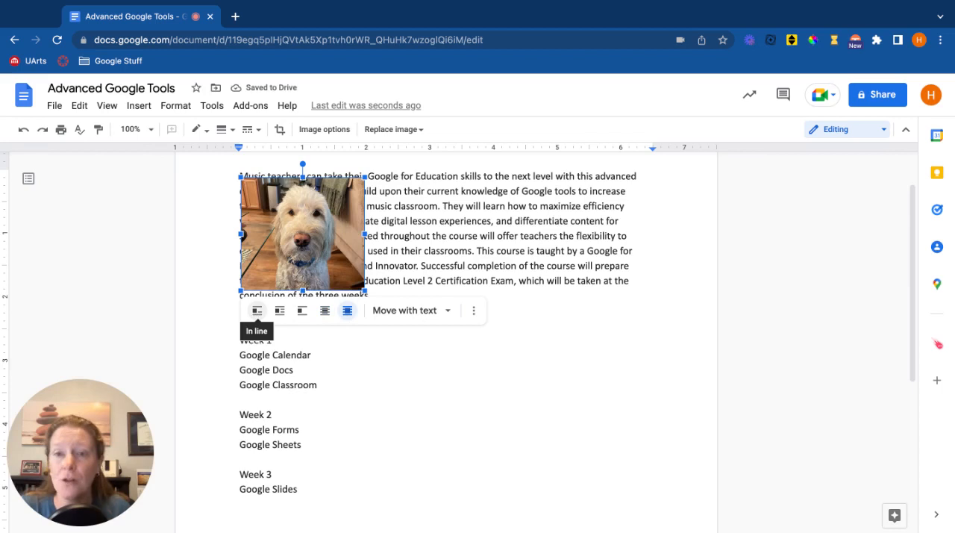
click(256, 304)
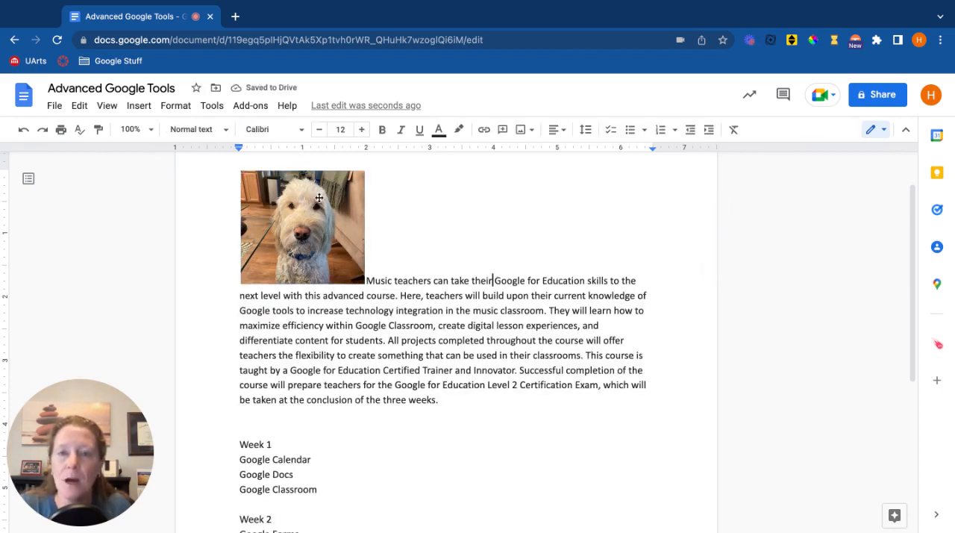
click(301, 226)
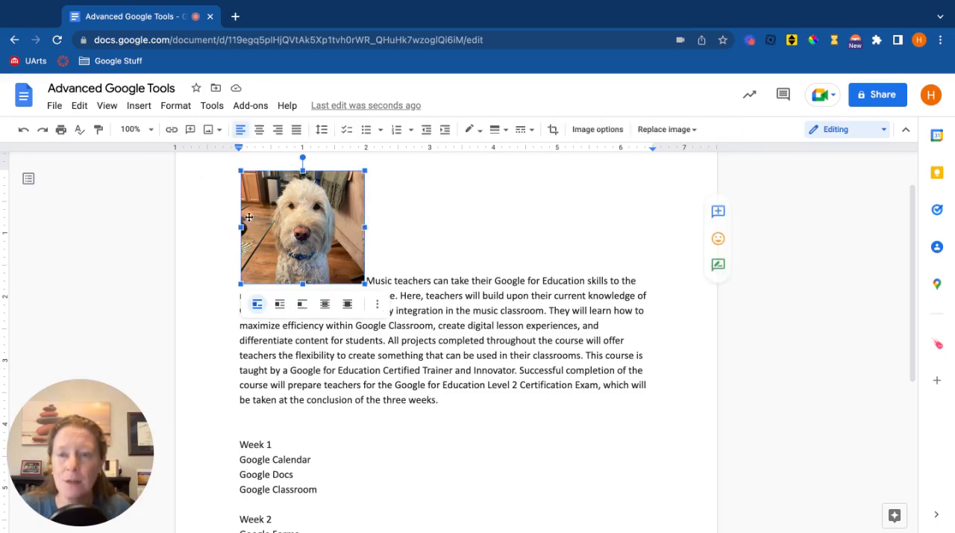
click(170, 128)
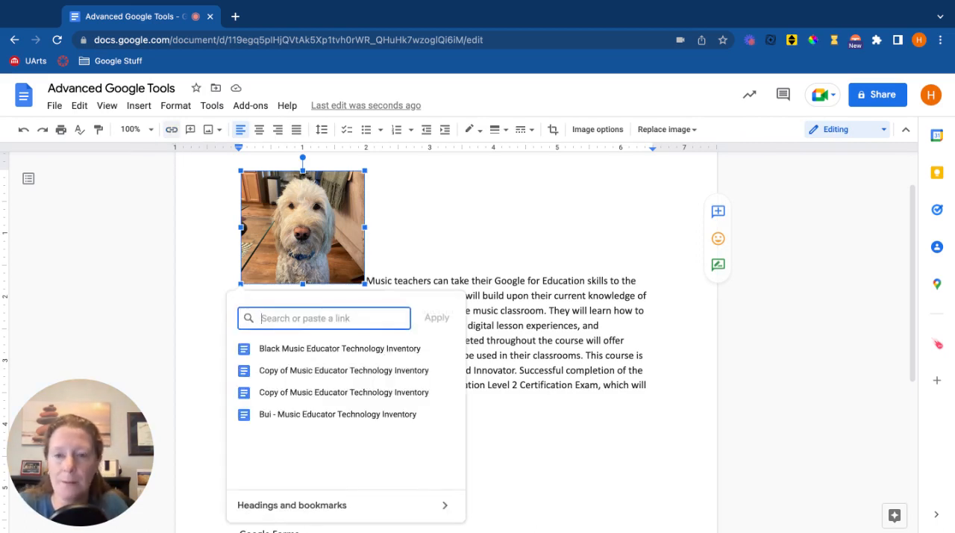
text(www.musicaltheresa)
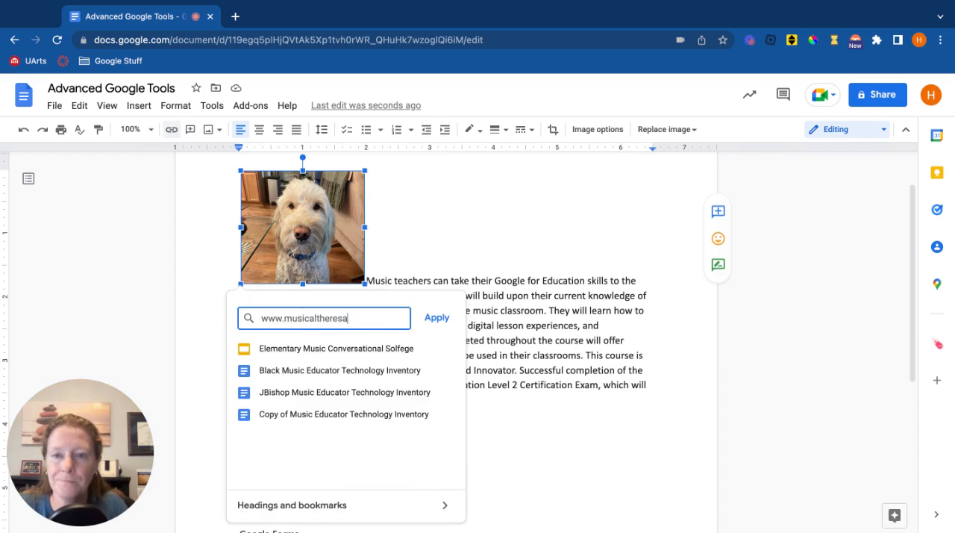
text(com)
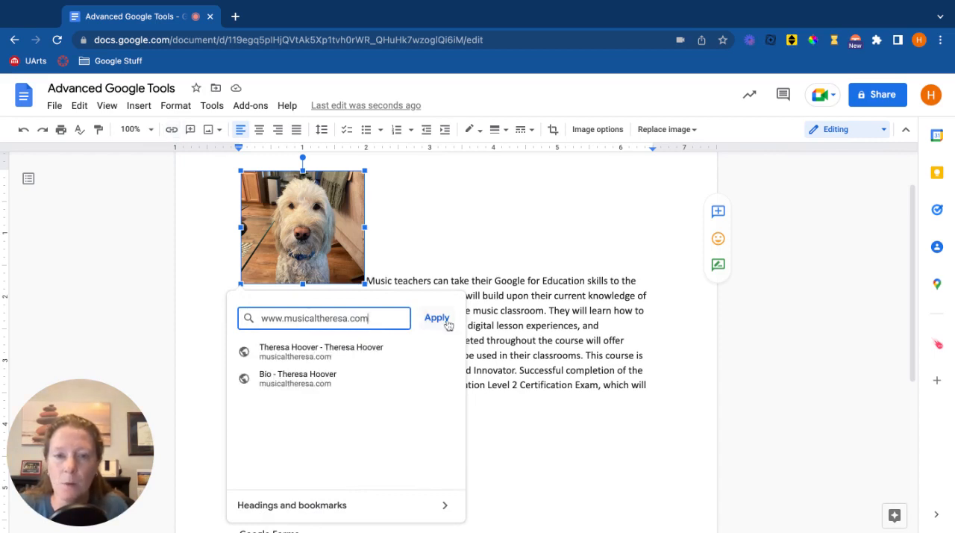
click(436, 316)
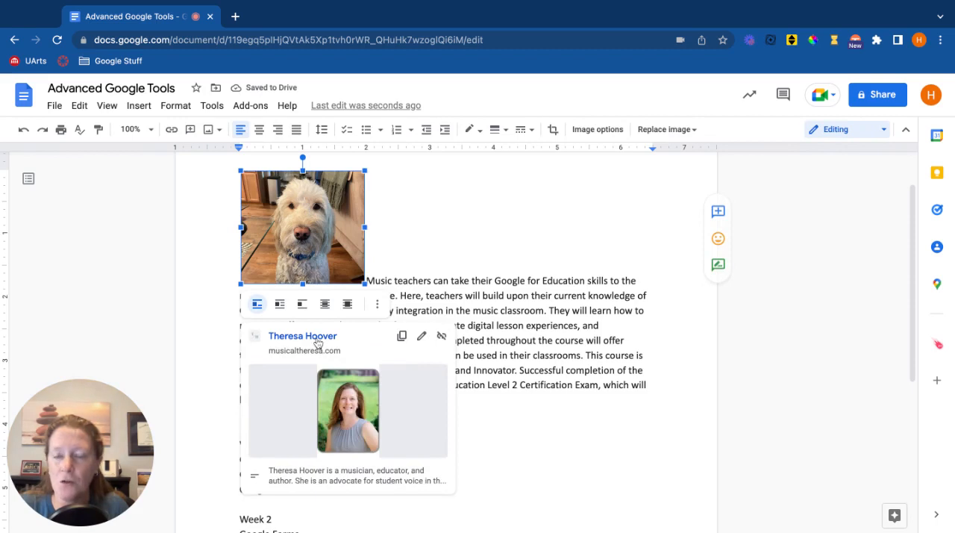
mouse_move(442, 334)
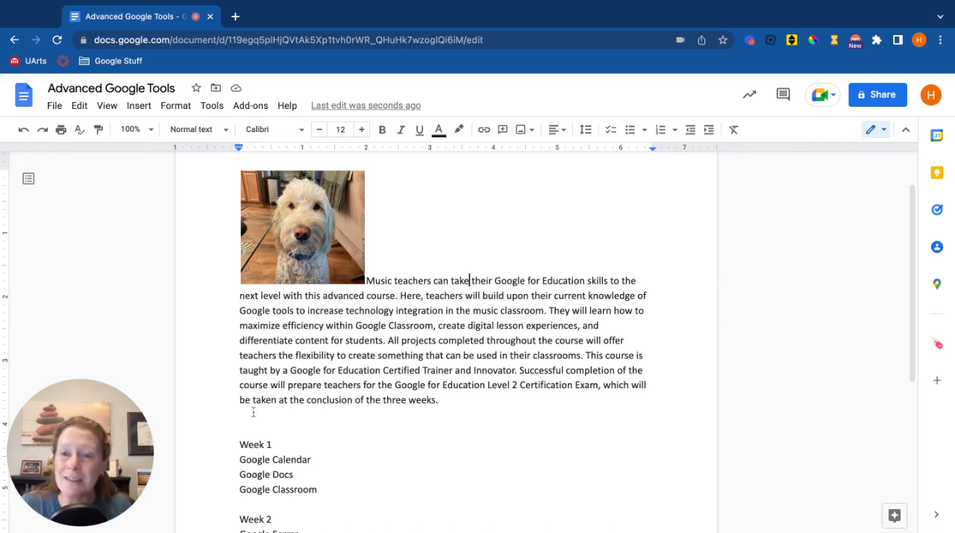
Insert a 4 x 4 table on the blank line above Week 1.
click(241, 415)
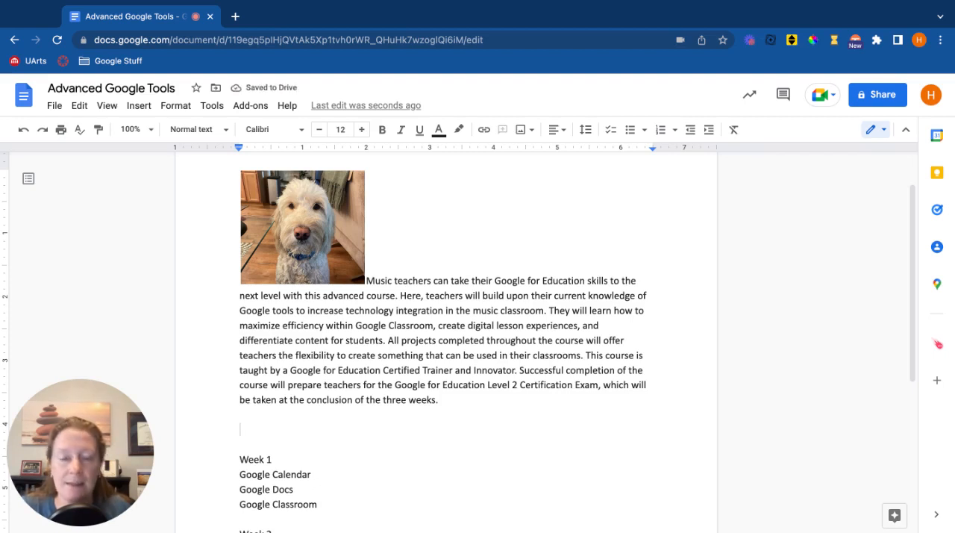
click(138, 105)
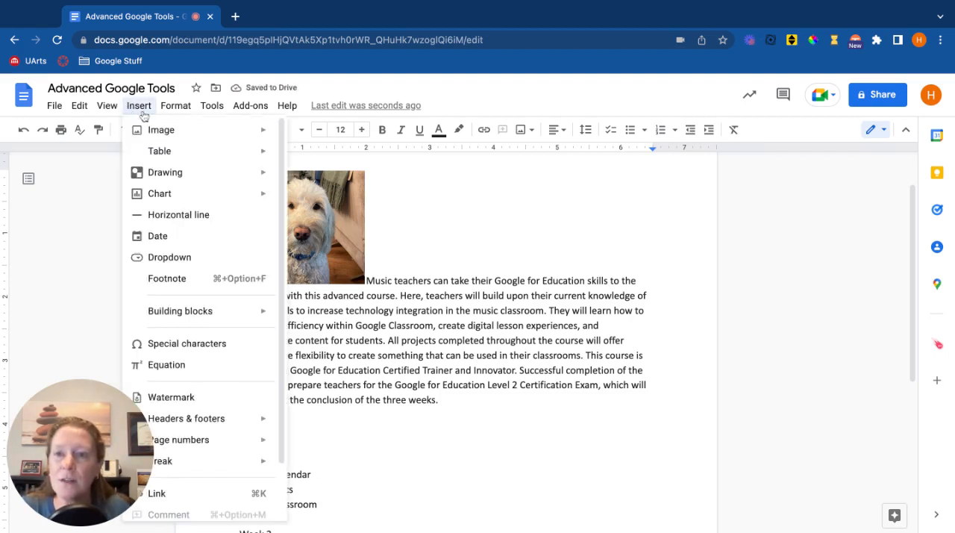
mouse_move(160, 150)
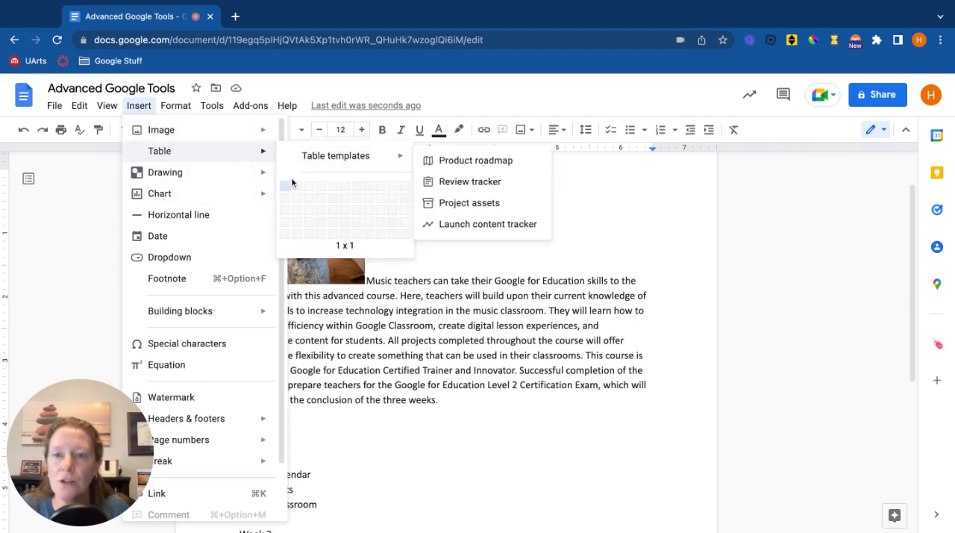
mouse_move(317, 187)
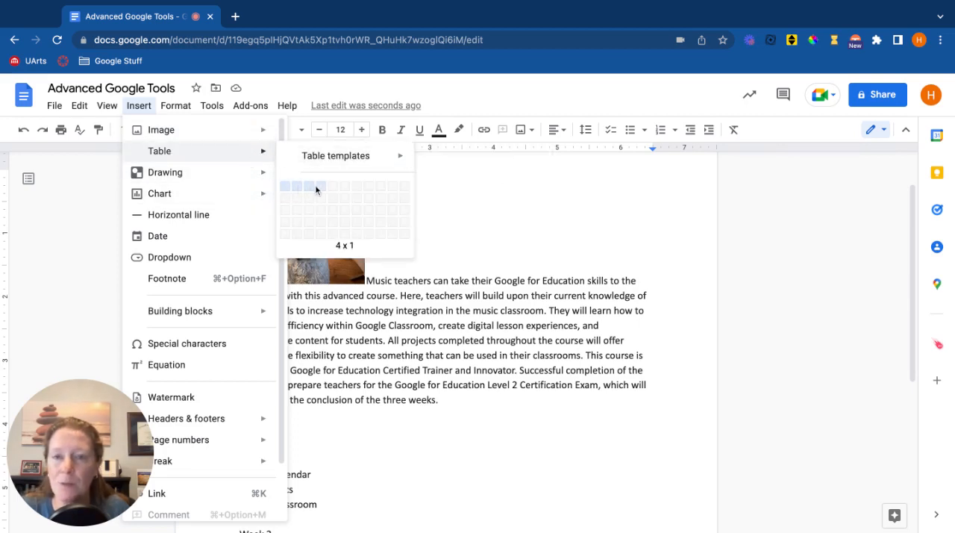
mouse_move(319, 215)
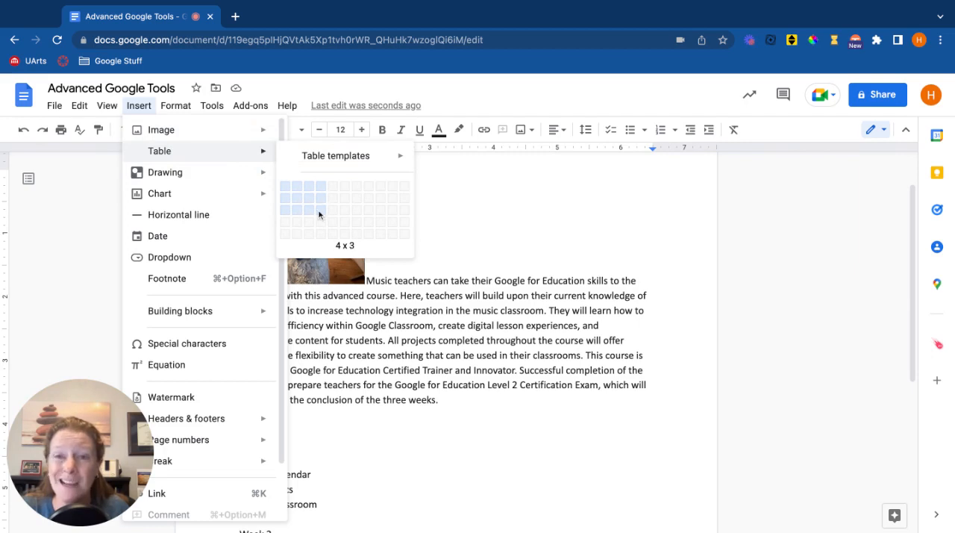
mouse_move(320, 227)
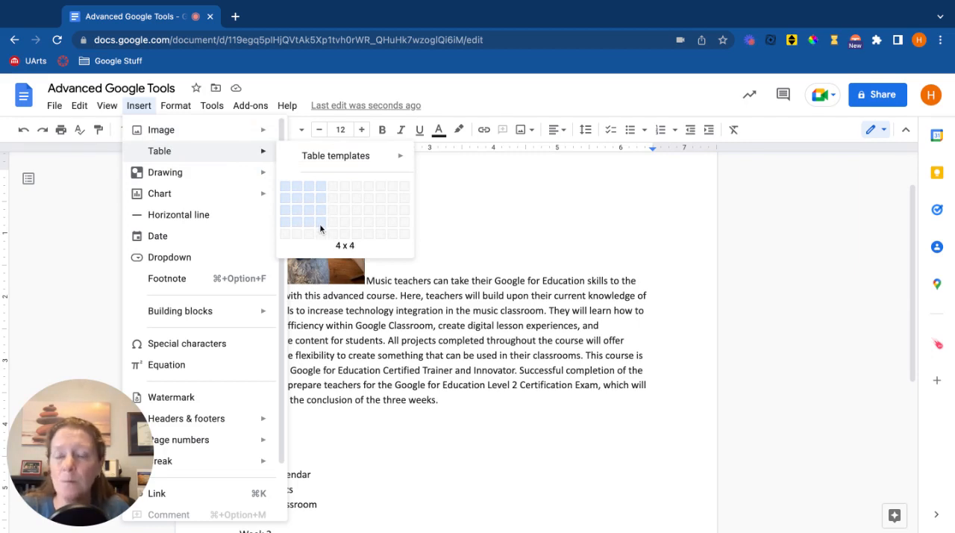
click(321, 224)
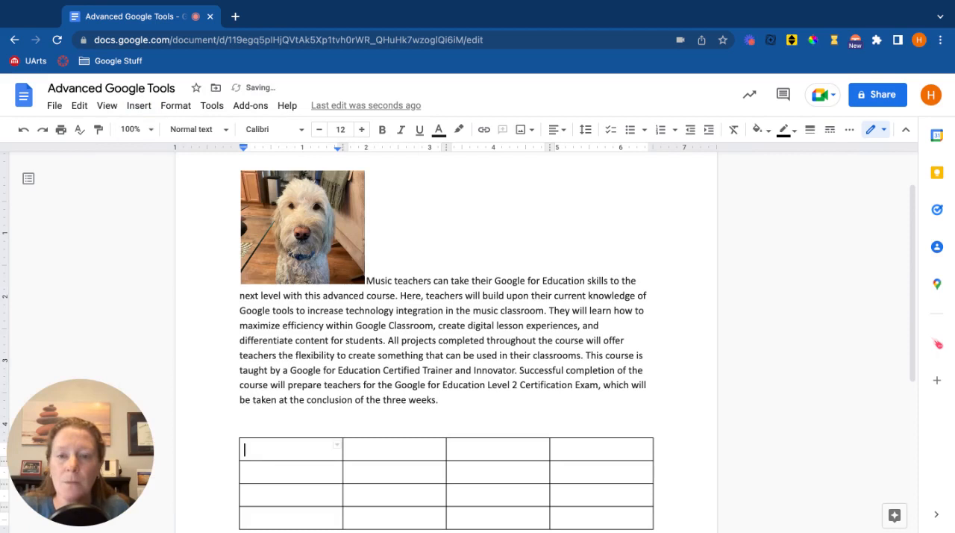
Enter Text, 1, 2 and 3 across the table's first row.
scroll(down, 3)
text(2)
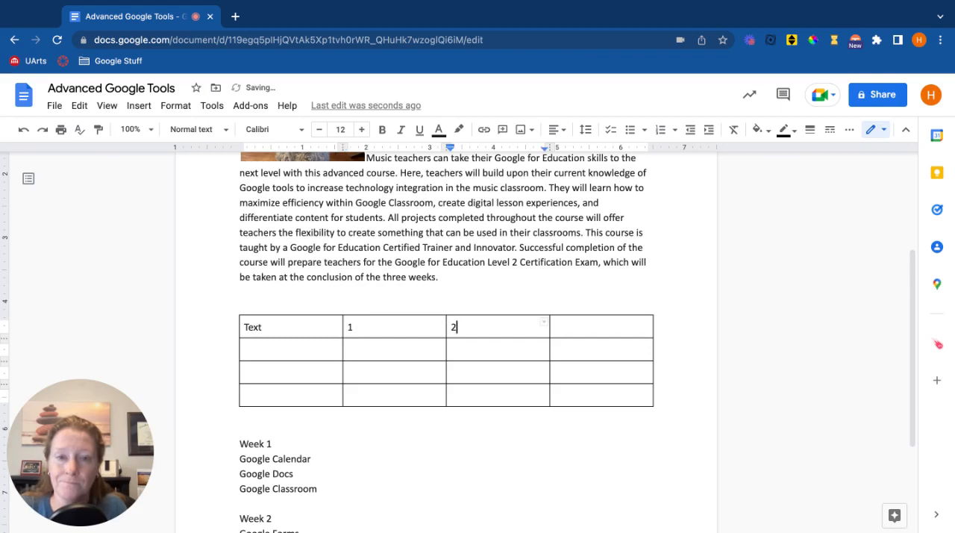
text(3)
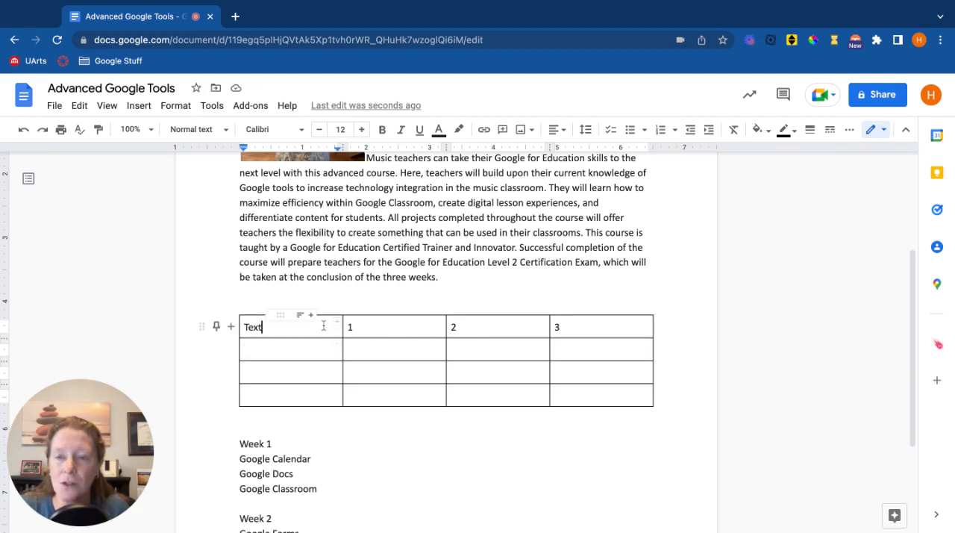
click(137, 104)
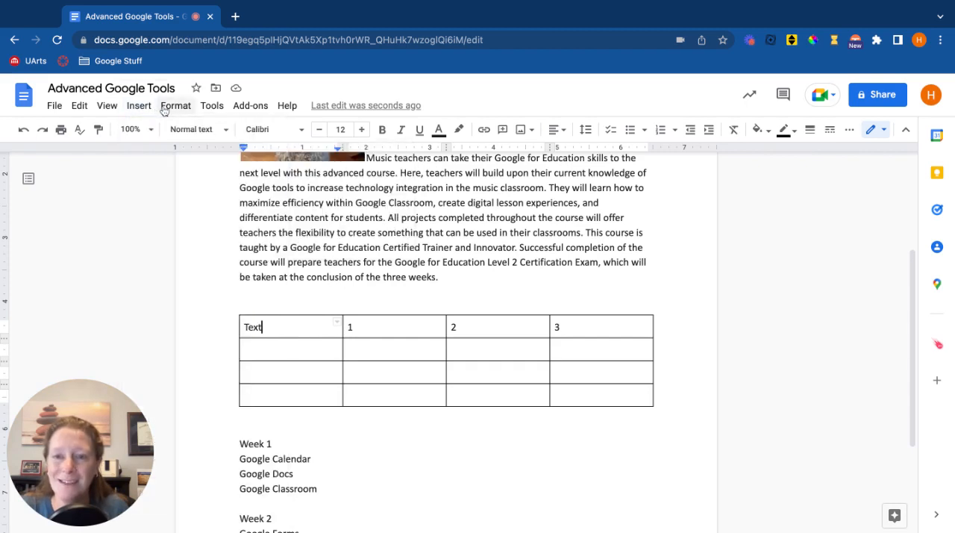
click(176, 104)
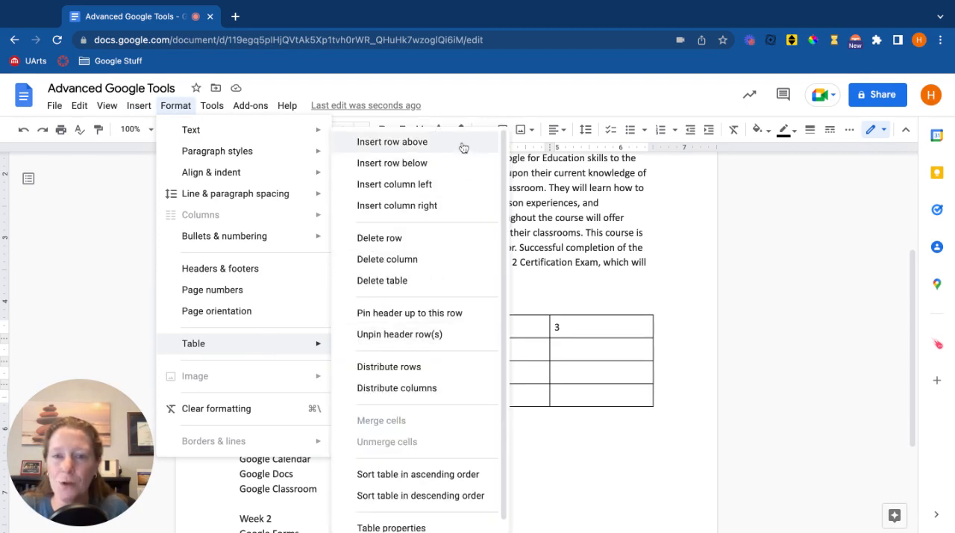
mouse_move(461, 260)
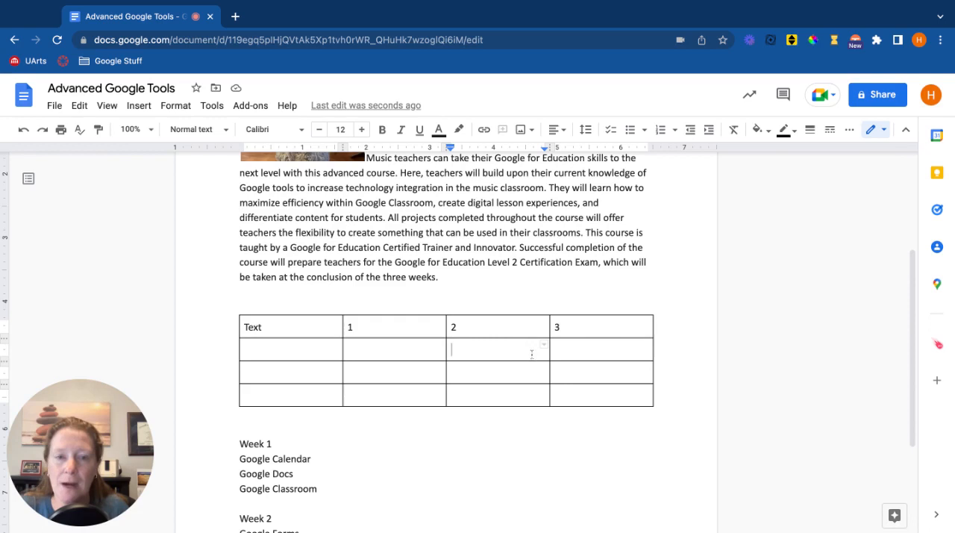
click(543, 348)
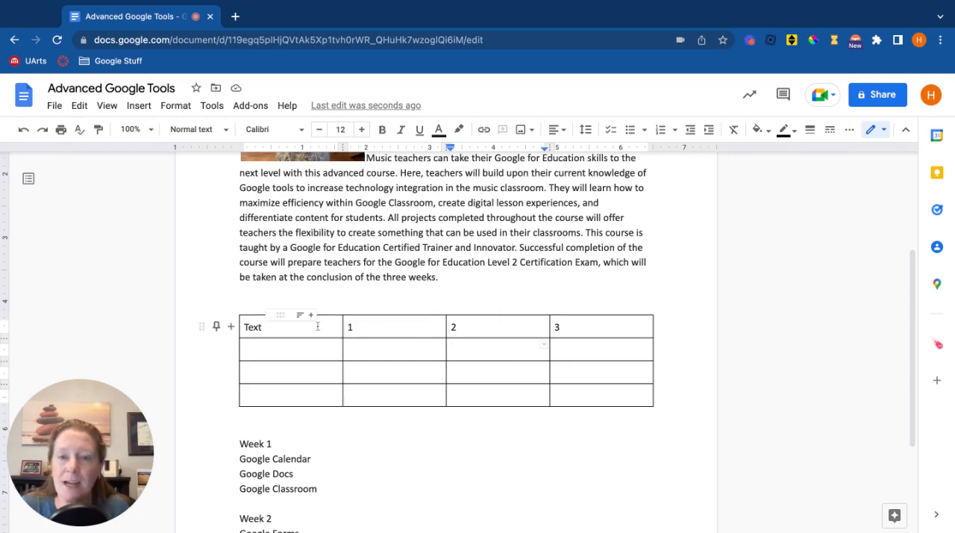
mouse_move(300, 314)
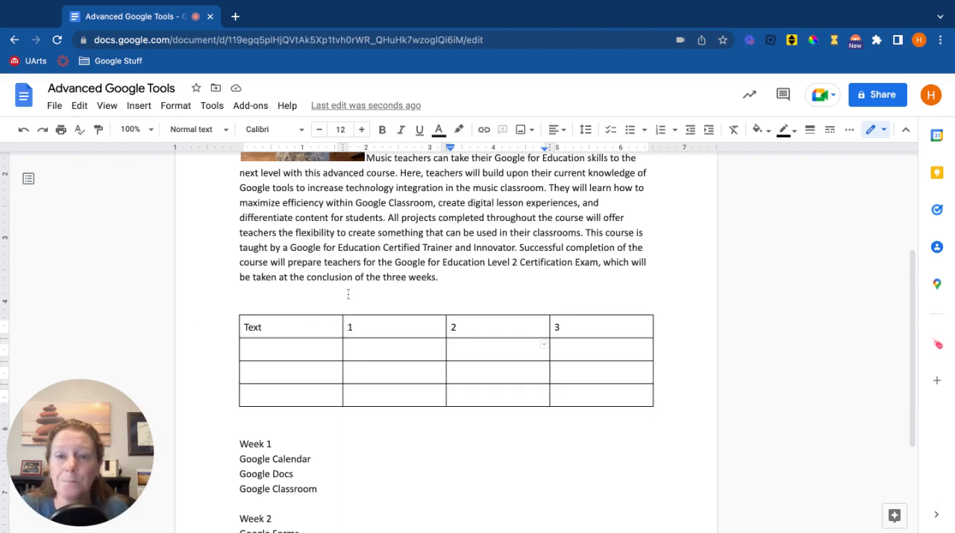
Make the Week 1 line a Heading 1.
scroll(down, 3)
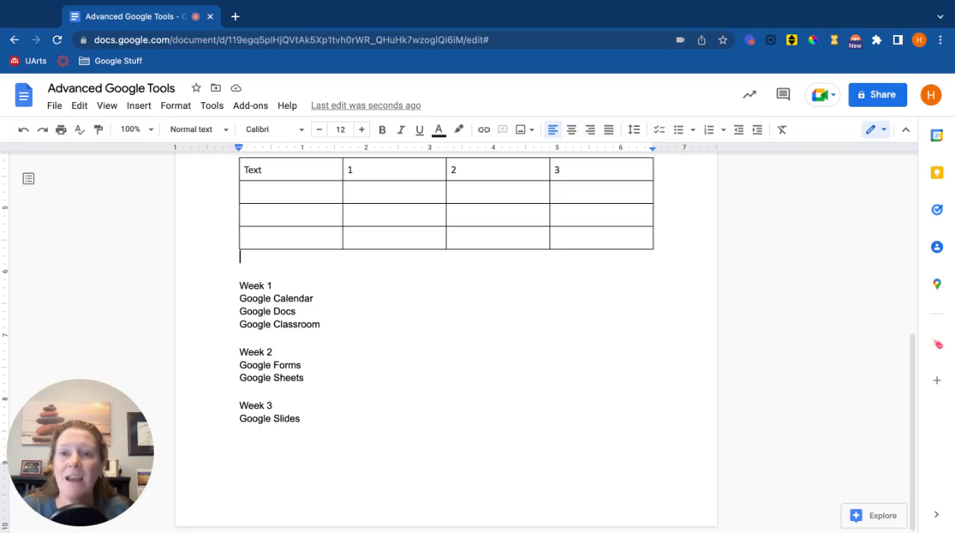
mouse_move(218, 319)
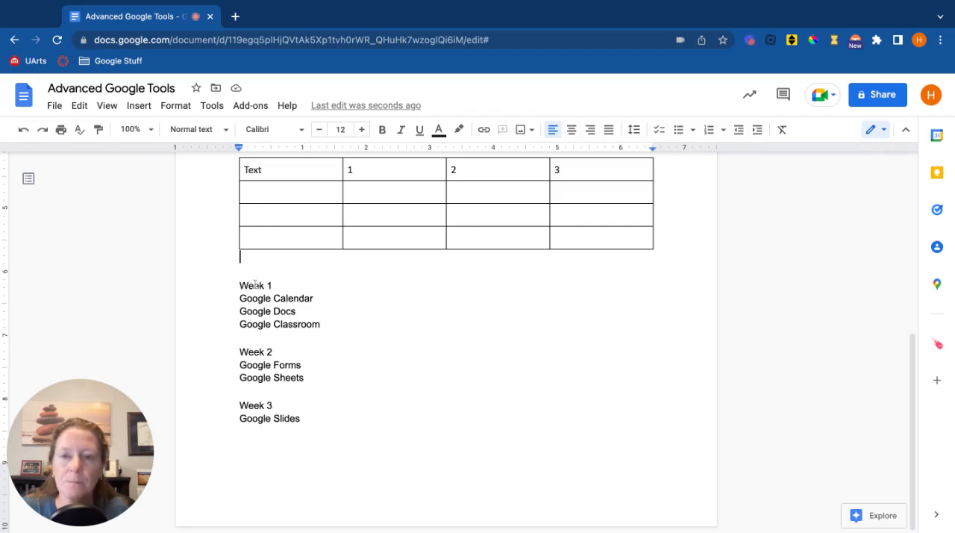
double_click(251, 285)
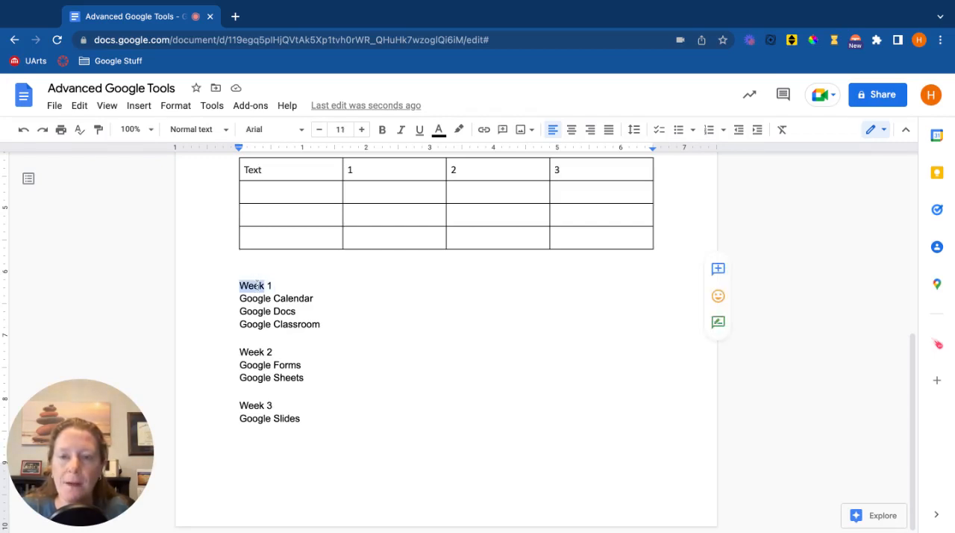
mouse_move(191, 128)
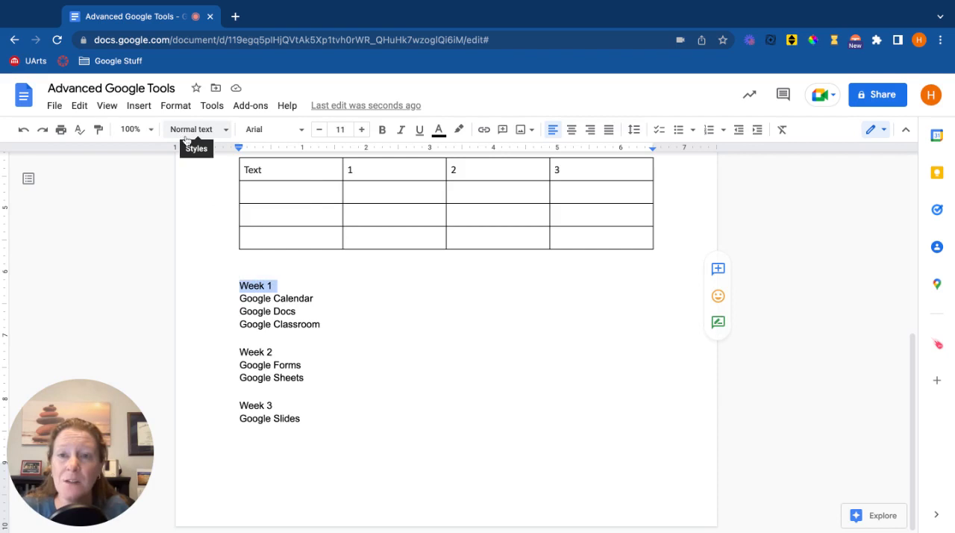
click(191, 129)
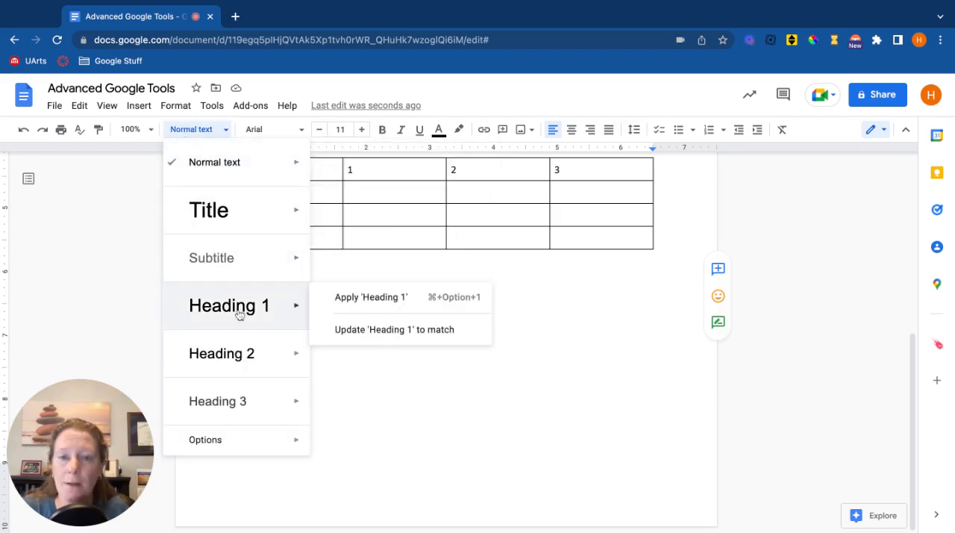
click(370, 296)
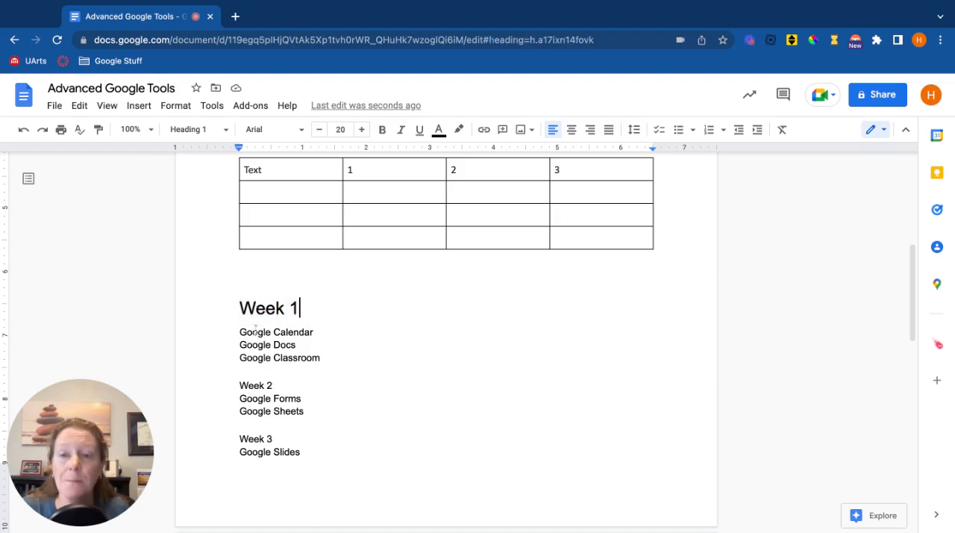
Make the Week 1 tool lines Heading 2 and add Text/Content under Google Calendar.
drag(239, 331, 321, 356)
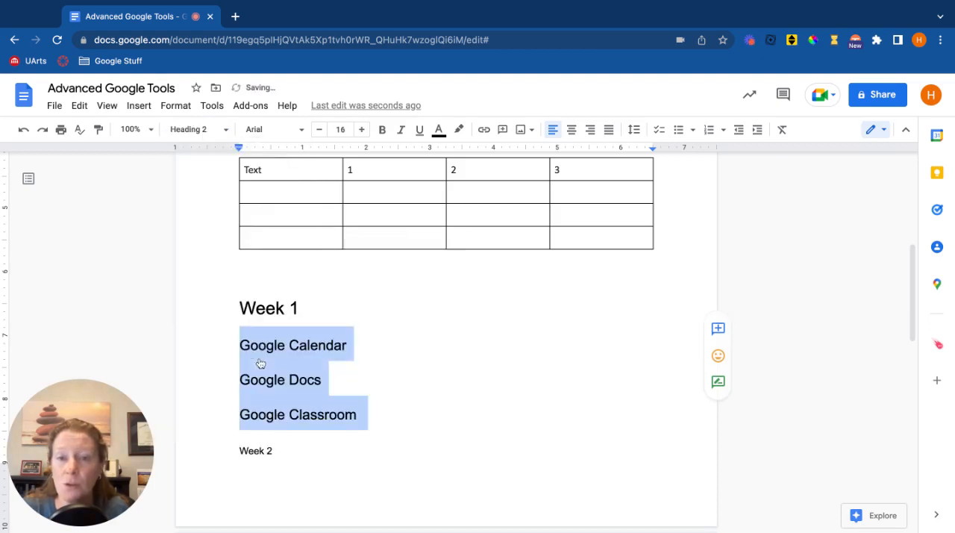
click(346, 344)
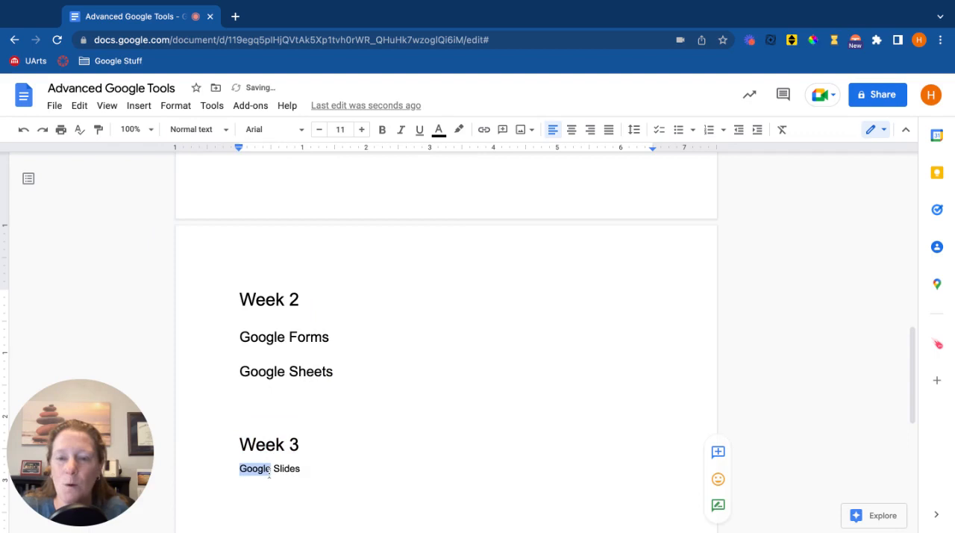
click(197, 128)
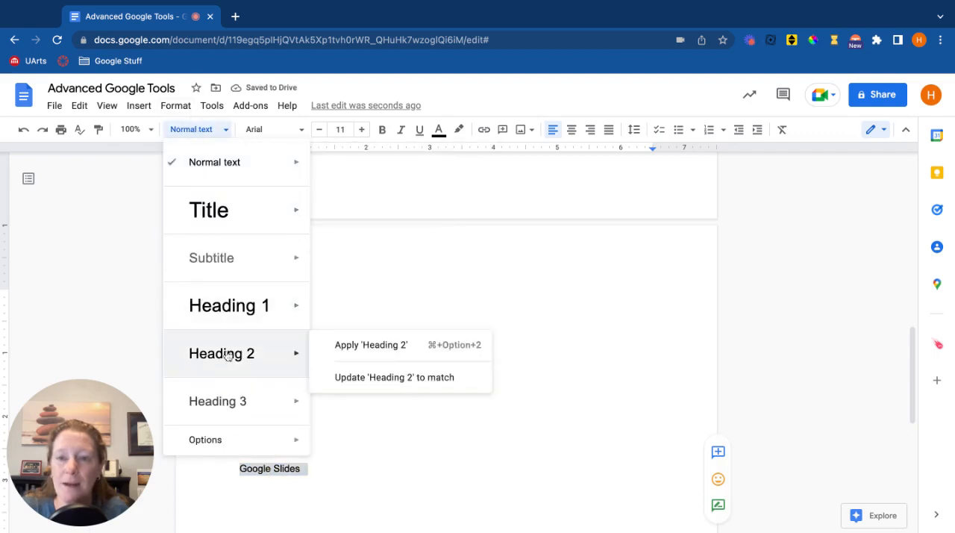
click(370, 343)
text(C)
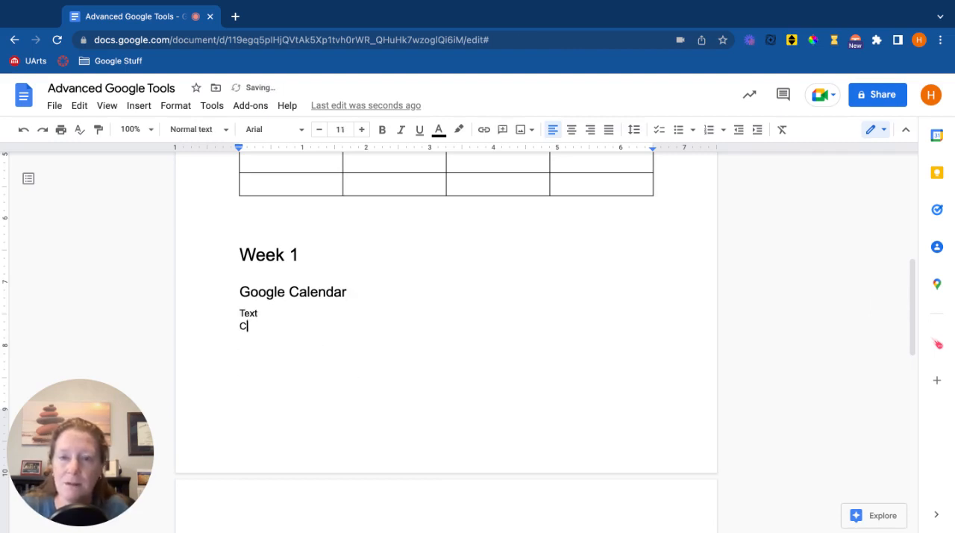
text(ontent)
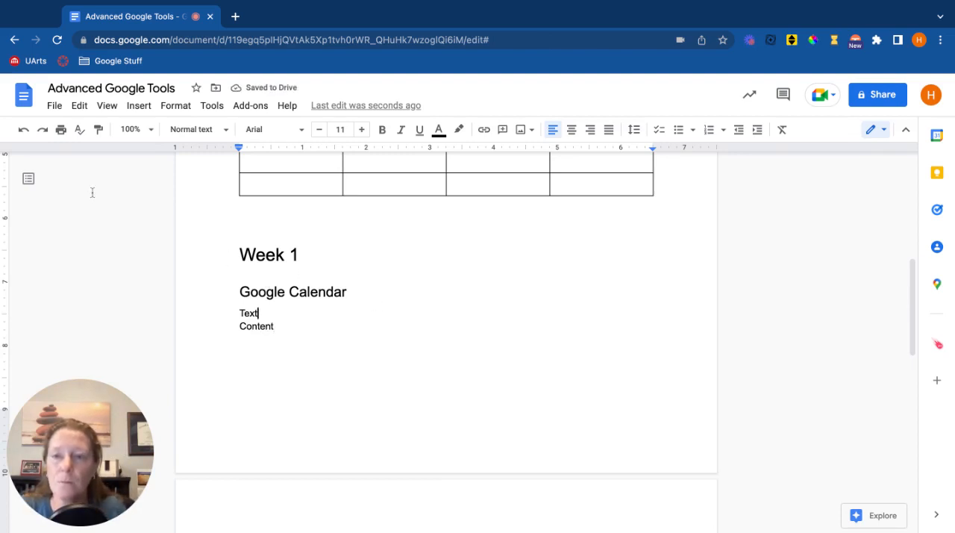
mouse_move(29, 177)
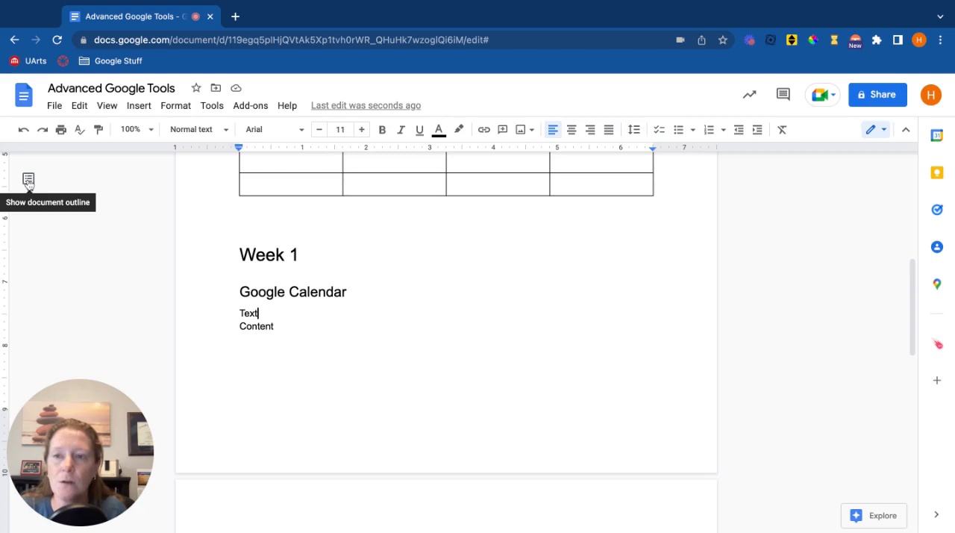
mouse_move(29, 182)
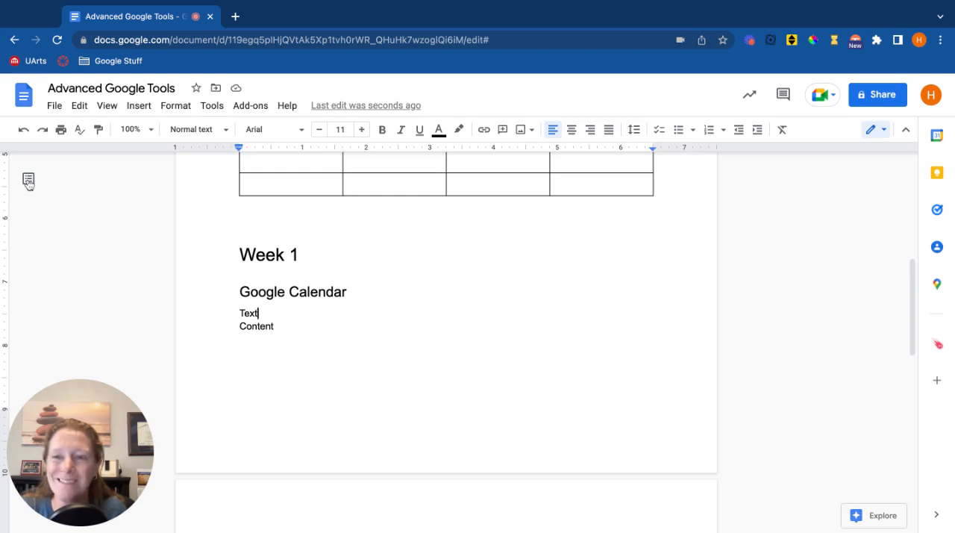
click(28, 182)
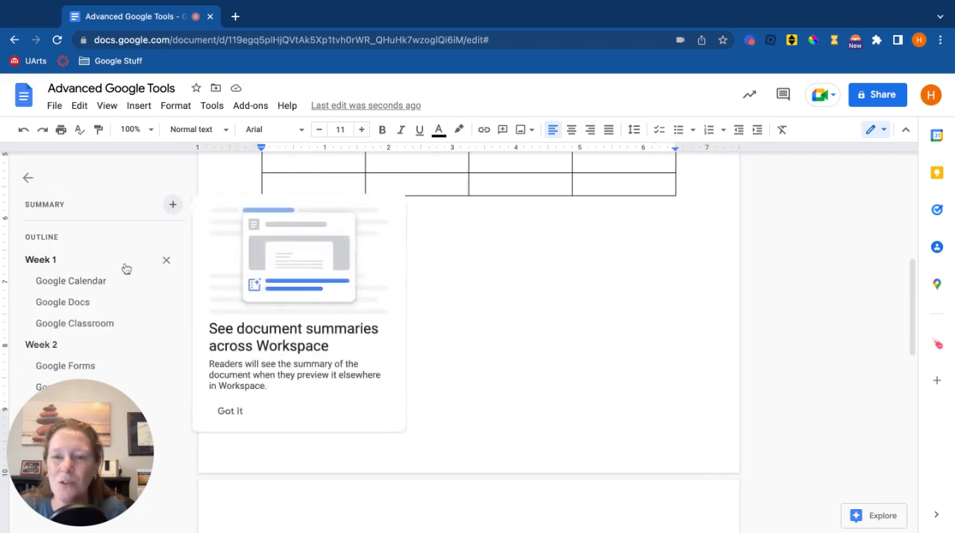
click(230, 410)
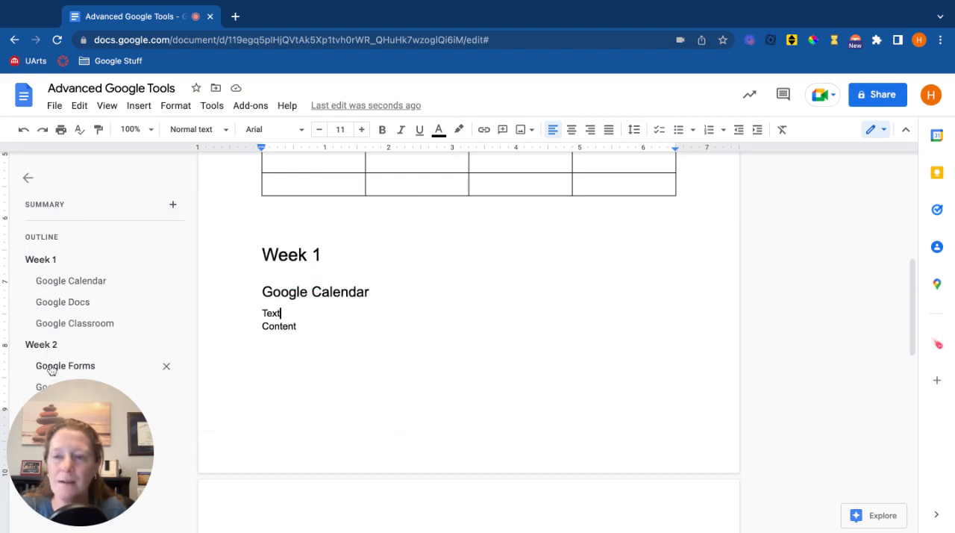
click(41, 343)
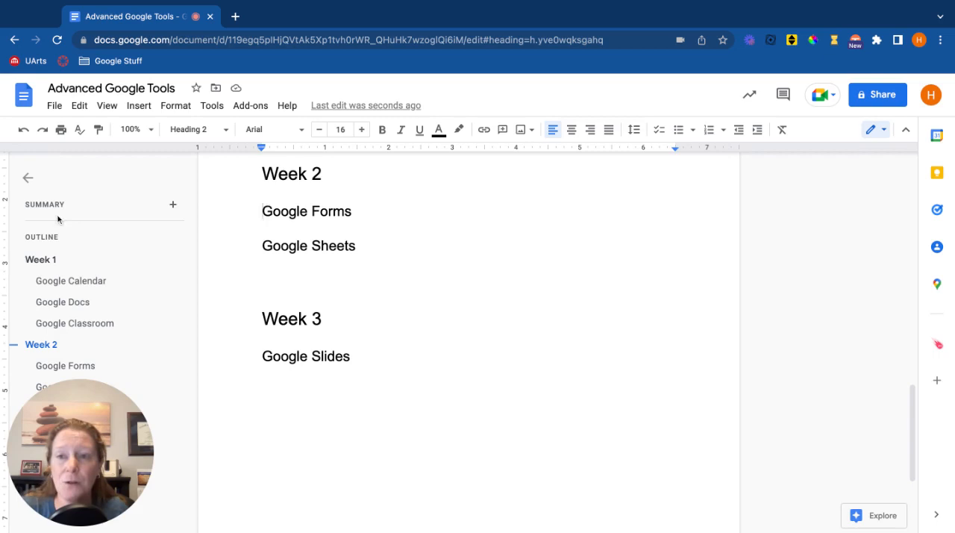
click(26, 178)
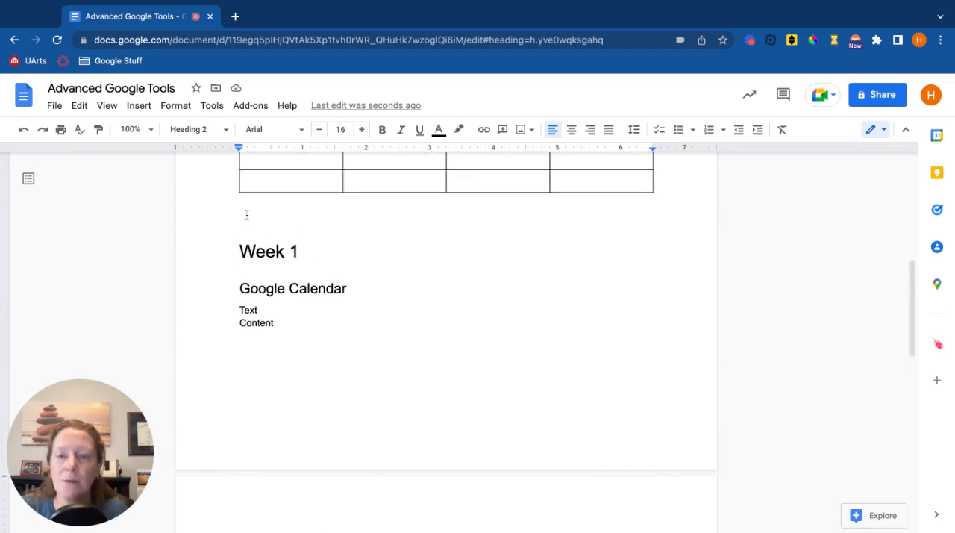
Insert a table of contents with blue links listing the Week headings.
click(138, 105)
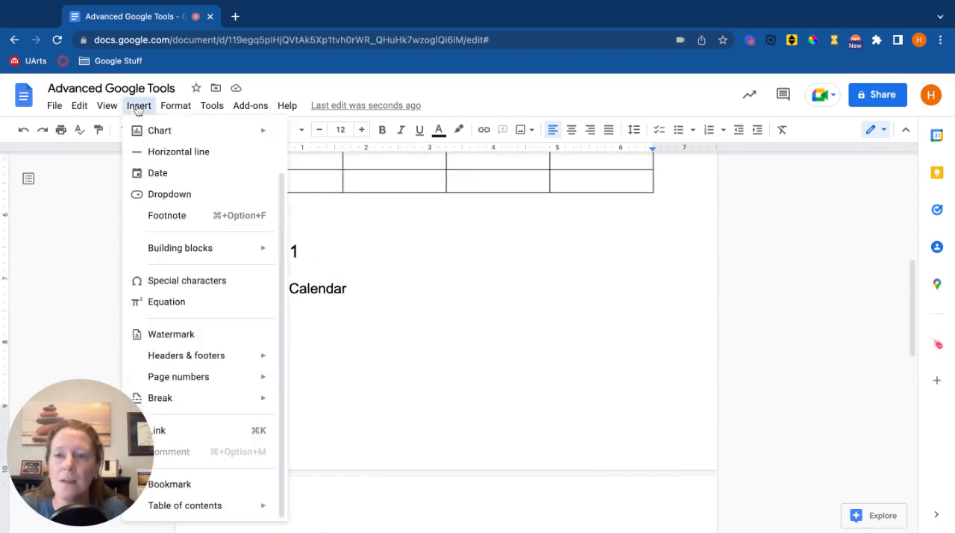
mouse_move(185, 504)
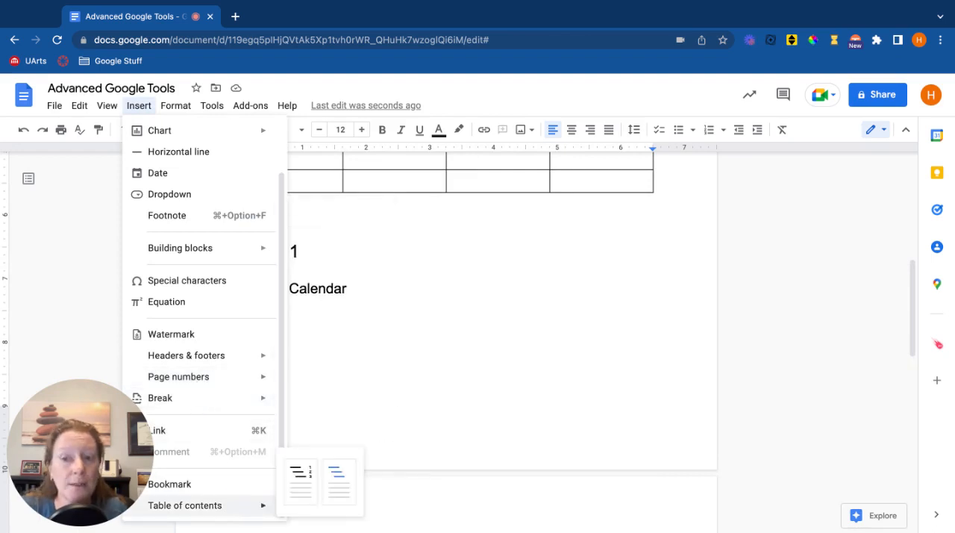
mouse_move(298, 480)
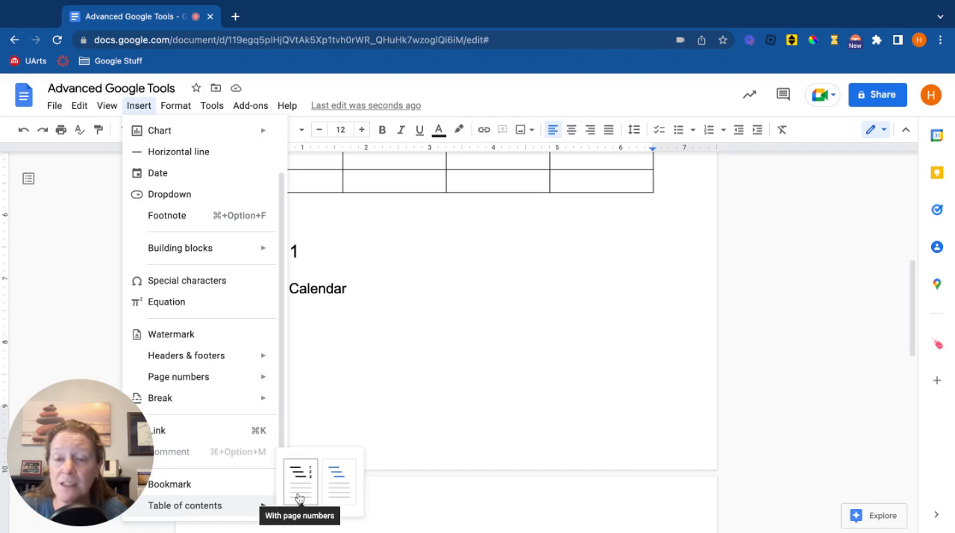
mouse_move(338, 480)
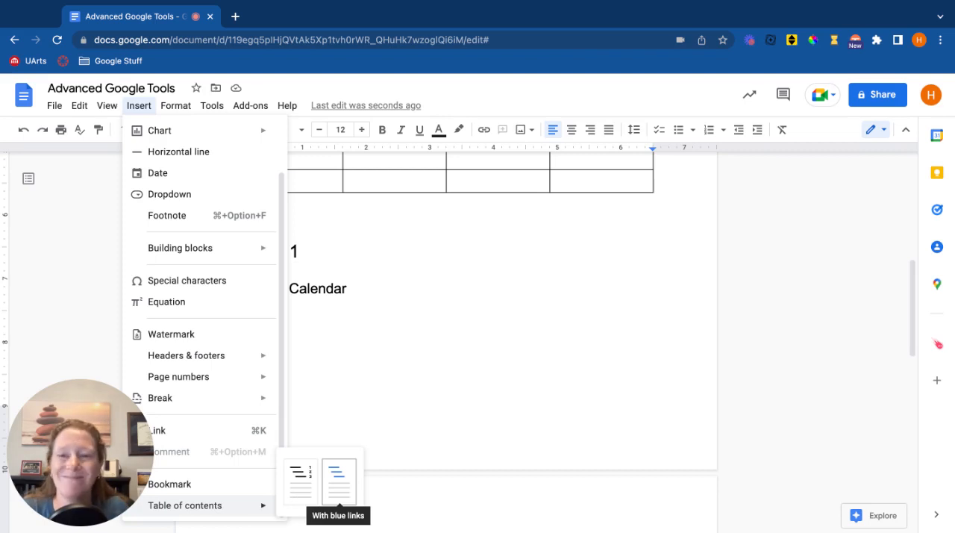
click(337, 481)
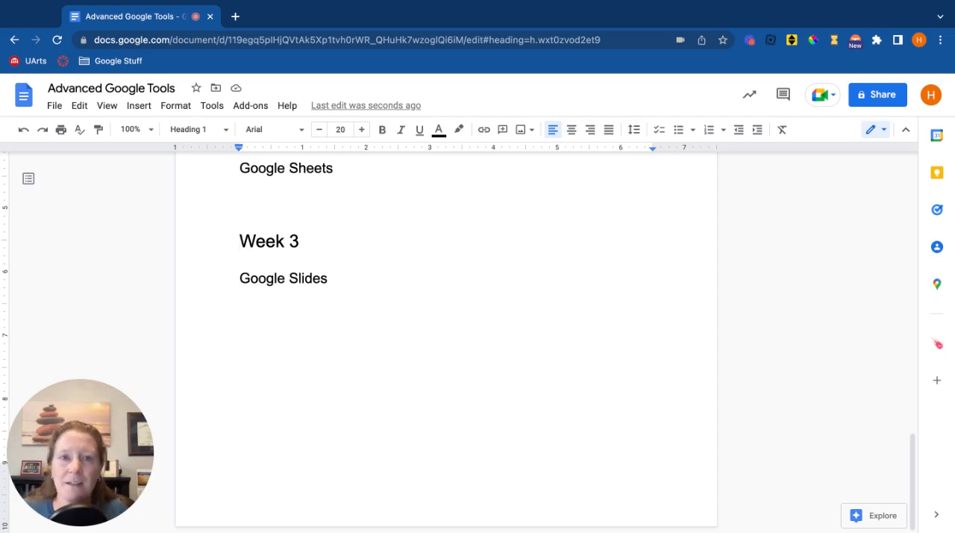
mouse_move(447, 254)
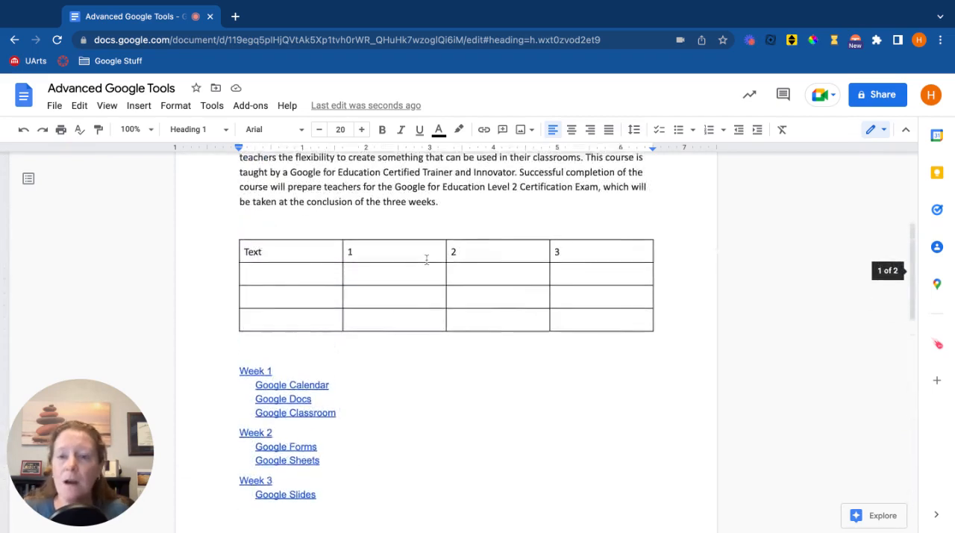
scroll(down, 3)
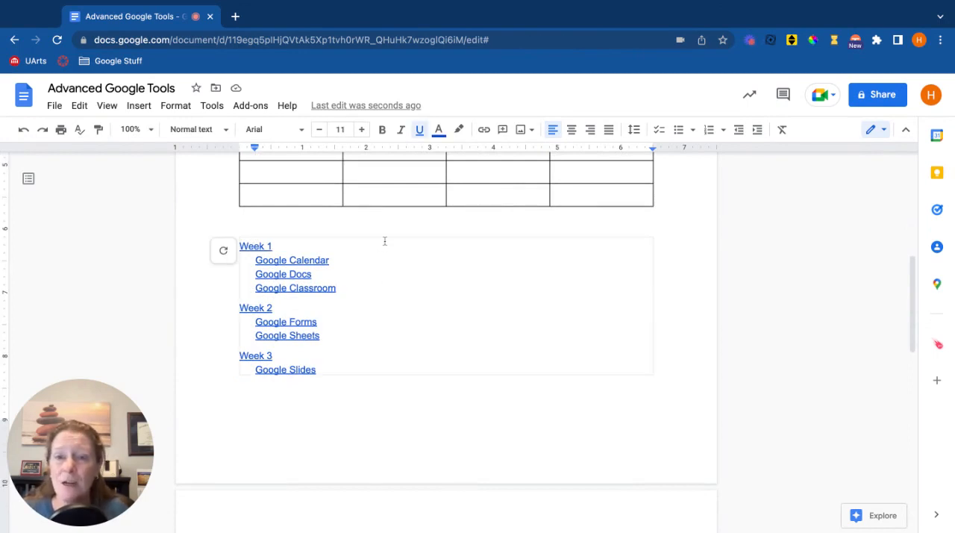
mouse_move(224, 250)
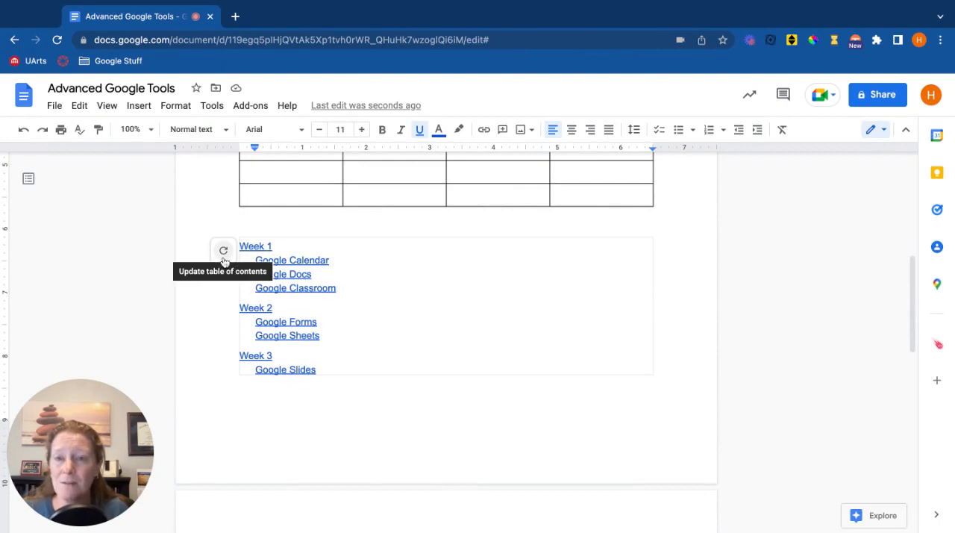